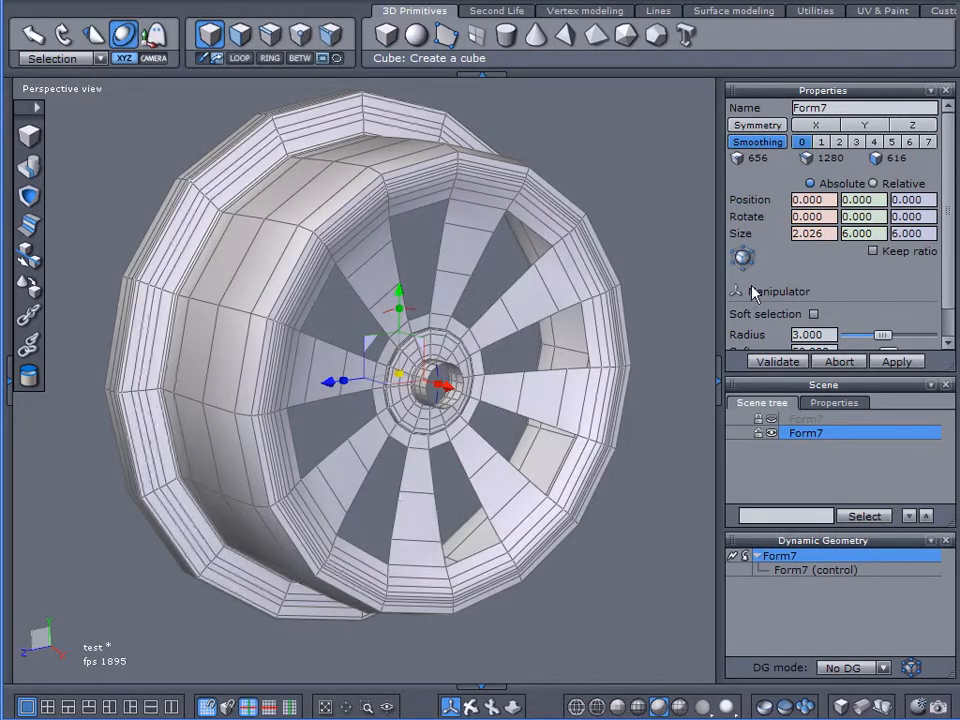
Step: Preview the rim, reselect Form7 and settle on smoothing level 1 (about 2,552 polygons)
{"action": "left_click", "coordinate": [839, 141]}
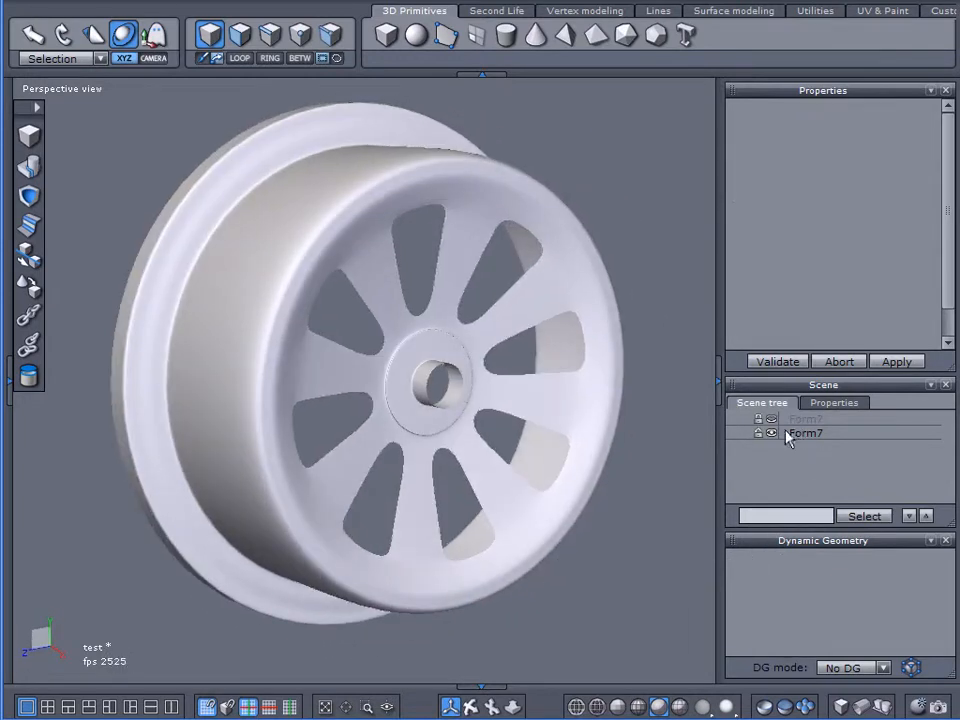
{"action": "left_click", "coordinate": [804, 432]}
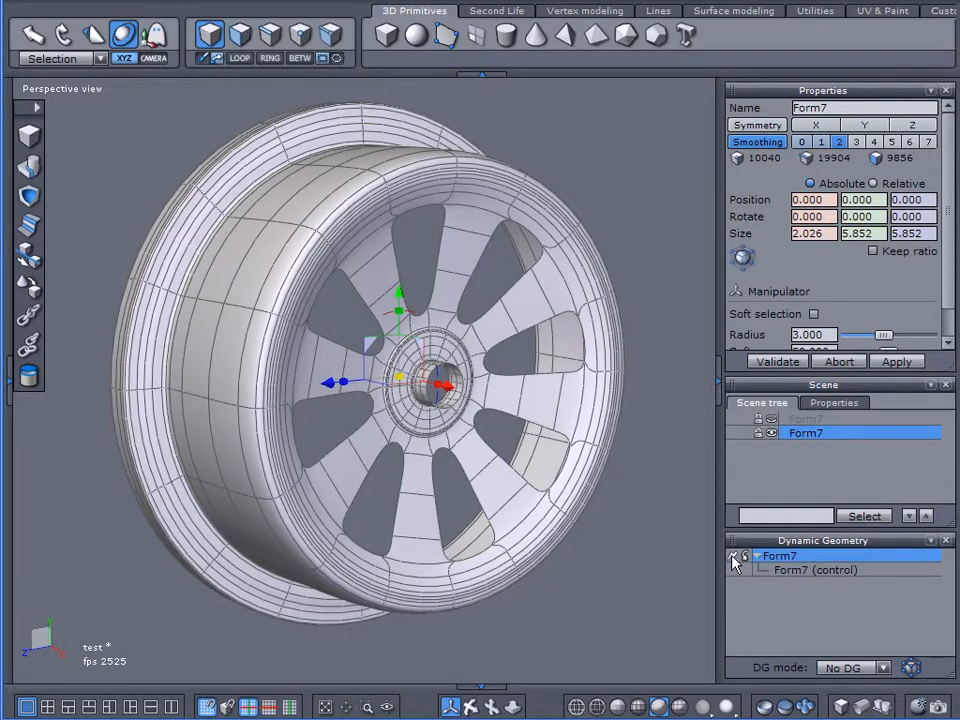
{"action": "left_click", "coordinate": [820, 141]}
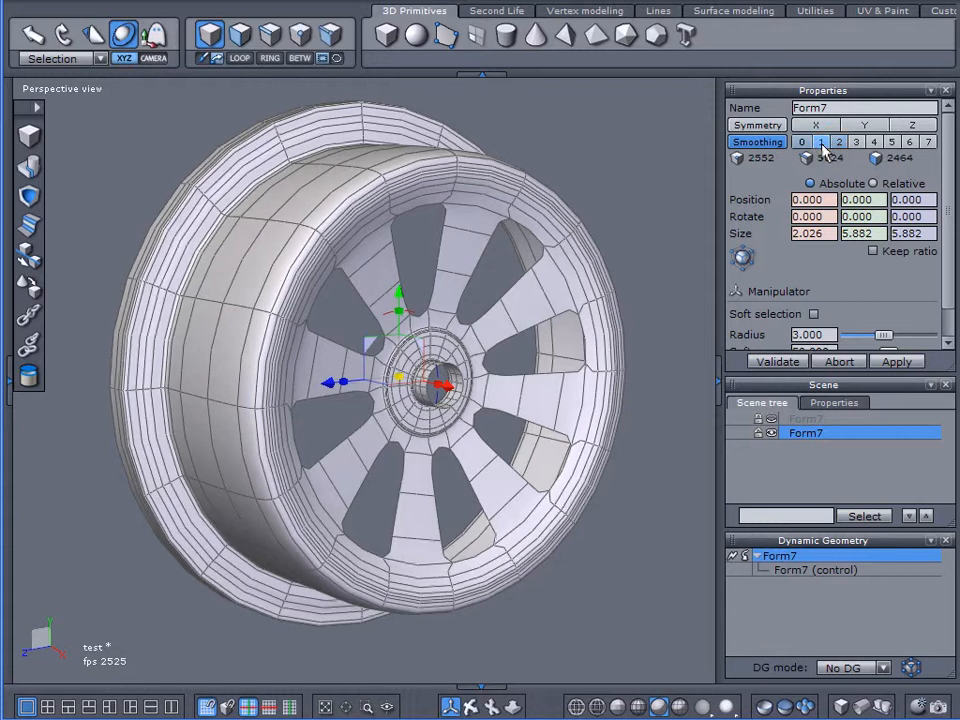
{"action": "left_click", "coordinate": [820, 141]}
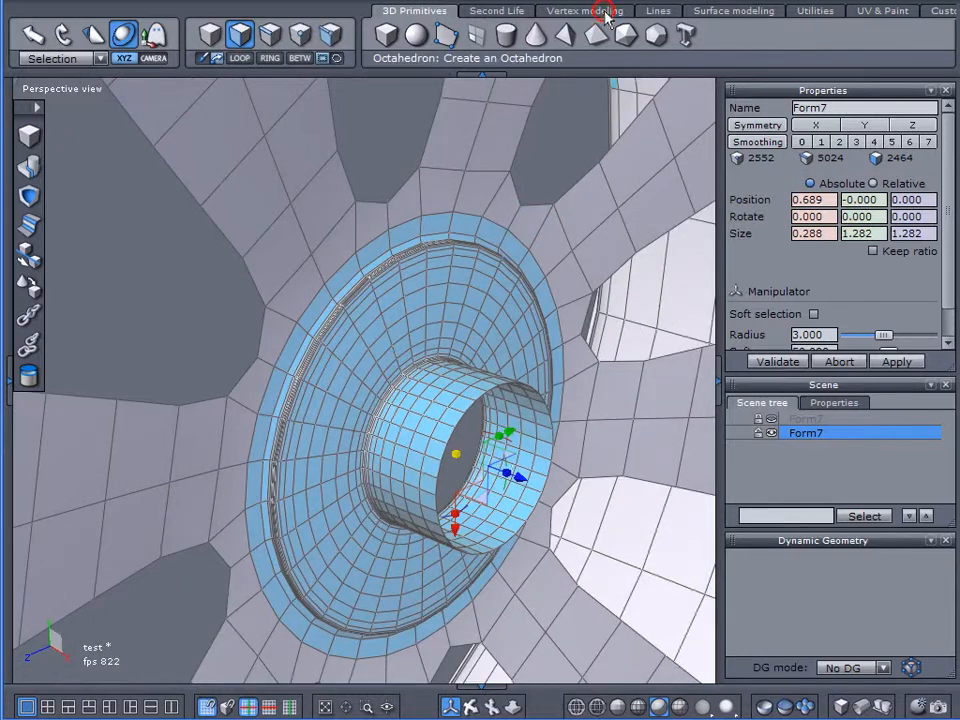
Step: Bring up the Vertex modeling tools for the hub faces
{"action": "left_click", "coordinate": [584, 11]}
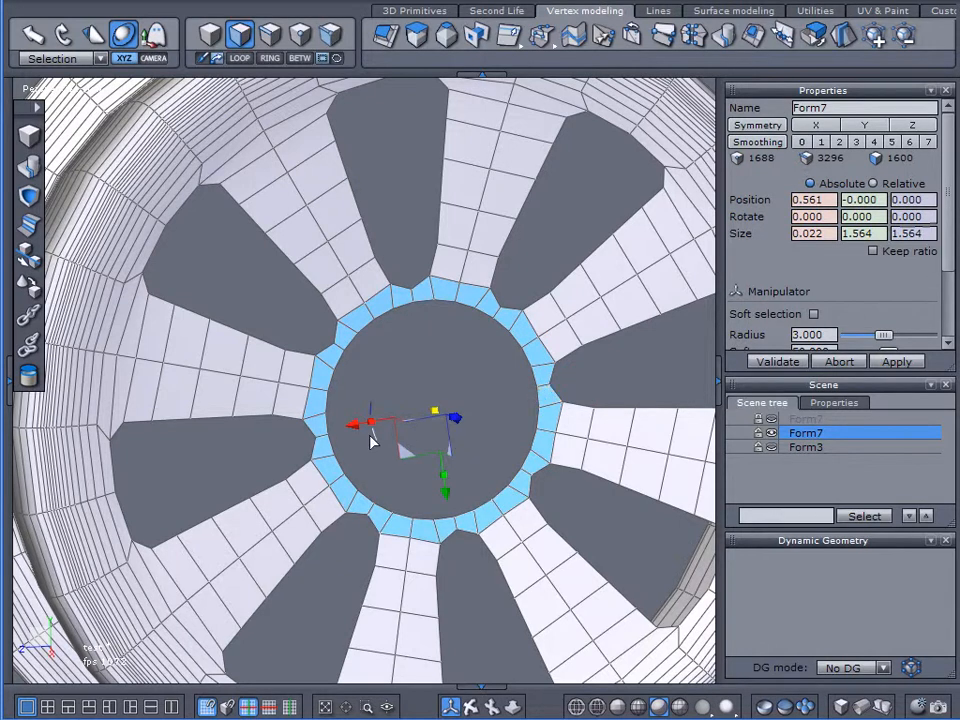
Step: Select the hub and spoke faces to detach them from the rim
{"action": "left_click_drag", "start_coordinate": [380, 440], "coordinate": [380, 405]}
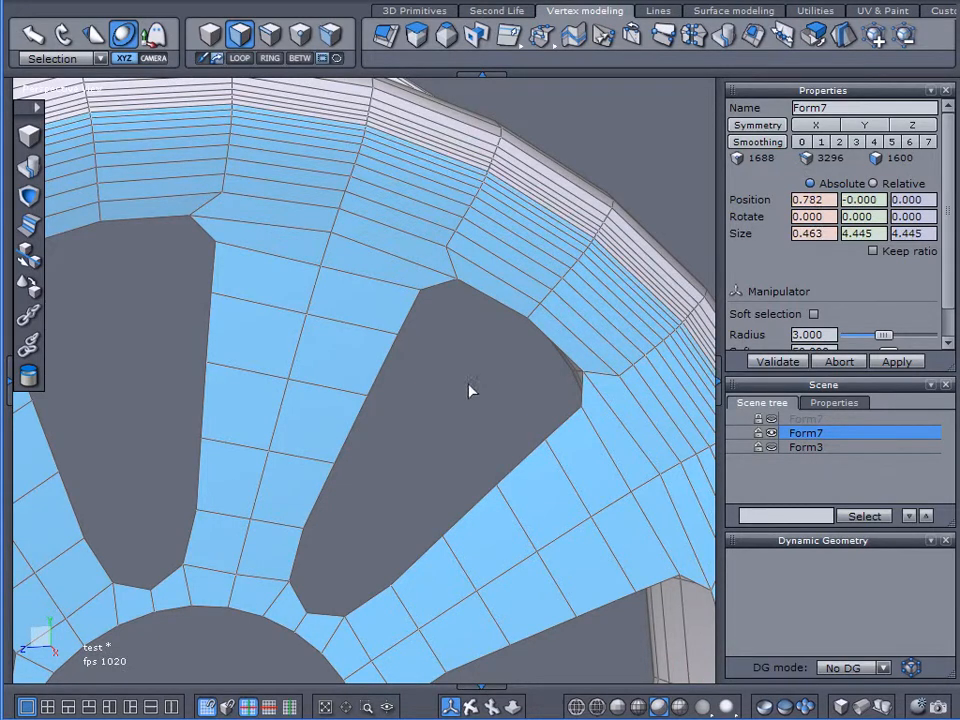
{"action": "mouse_move", "coordinate": [790, 35]}
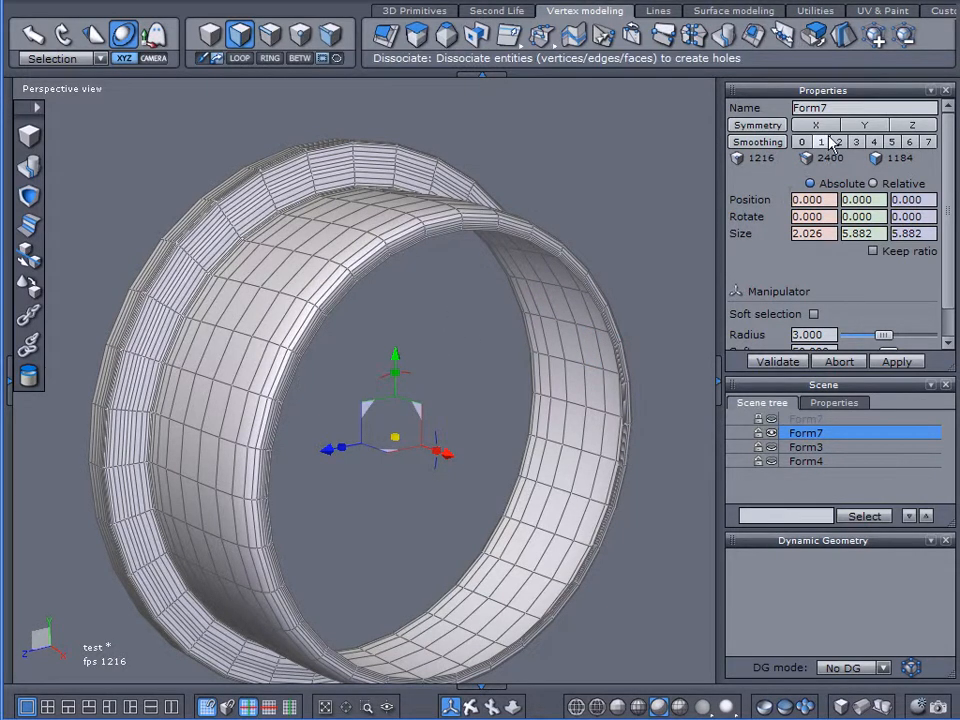
Step: Give the barrel level-1 smoothing and merge its coplanar facets, reaching about 3,593 polygons
{"action": "left_click", "coordinate": [820, 141]}
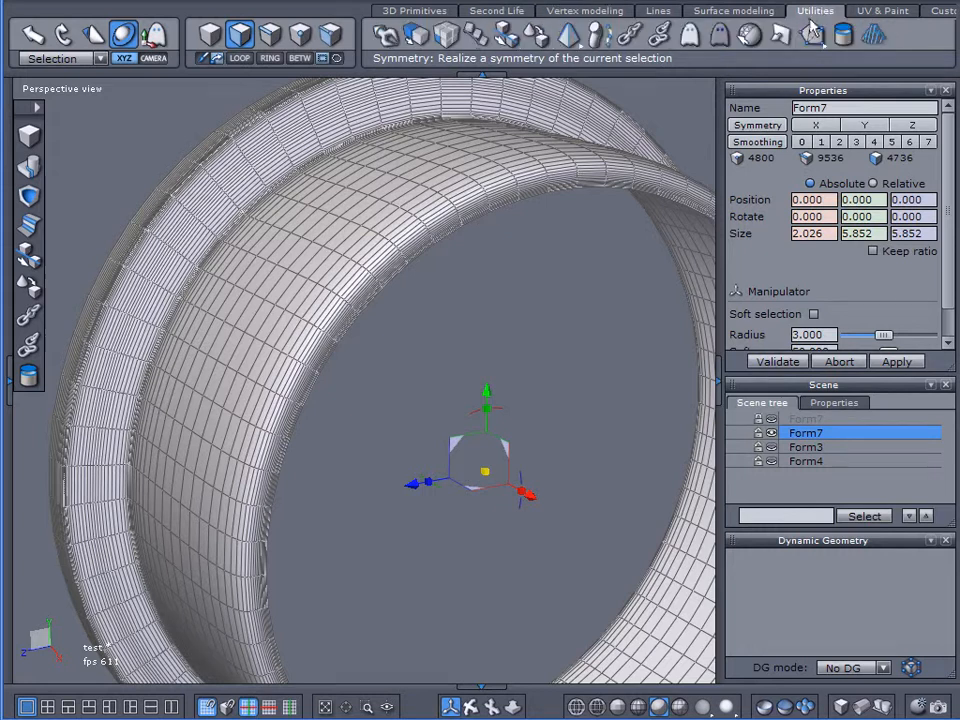
{"action": "left_click", "coordinate": [812, 35]}
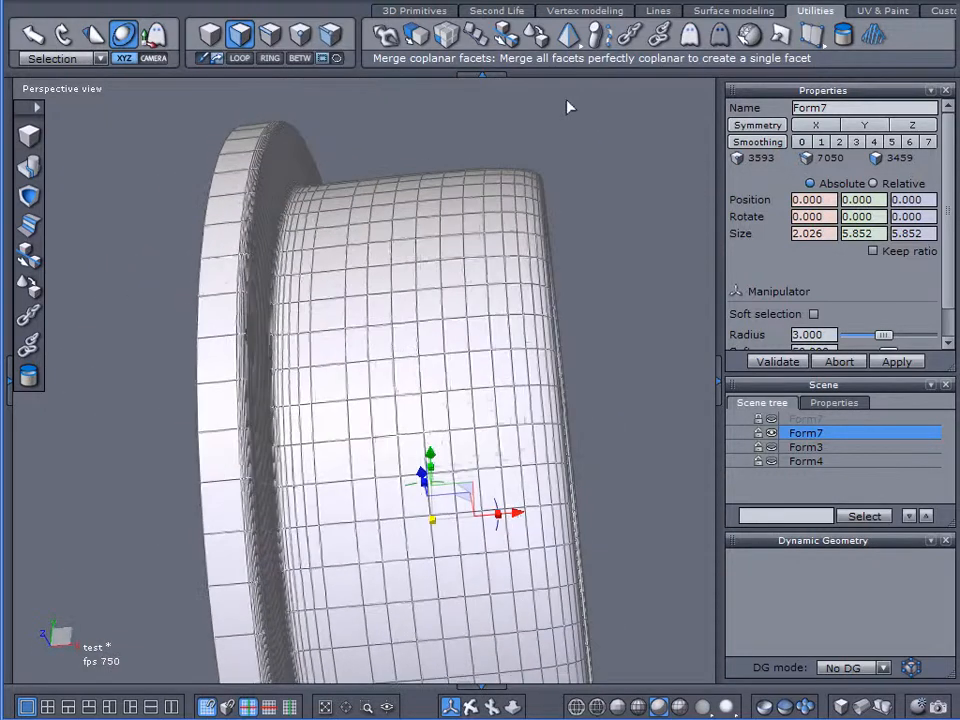
{"action": "left_click", "coordinate": [220, 410]}
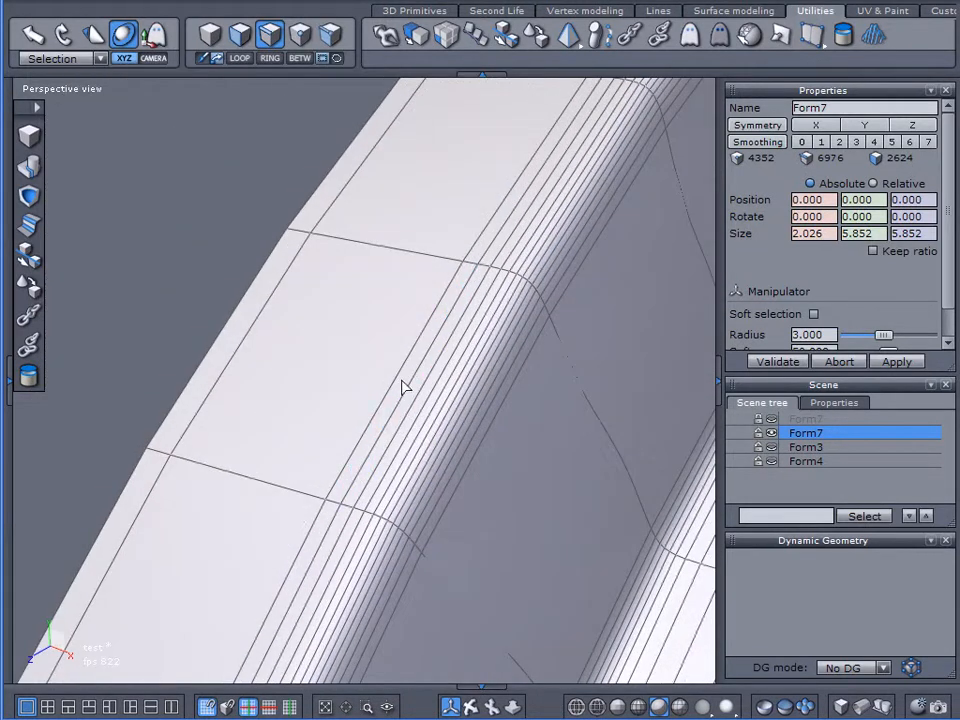
Step: Select the redundant tightly packed edge loops along the barrel lip and delete them
{"action": "left_click", "coordinate": [400, 388]}
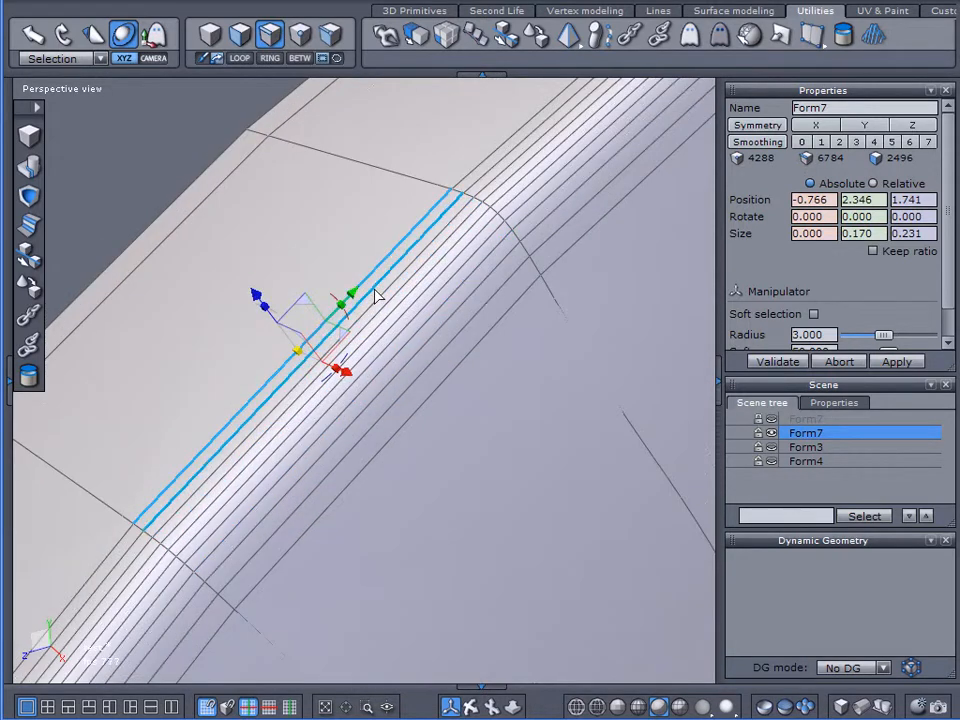
{"action": "left_click_drag", "start_coordinate": [350, 295], "coordinate": [400, 328]}
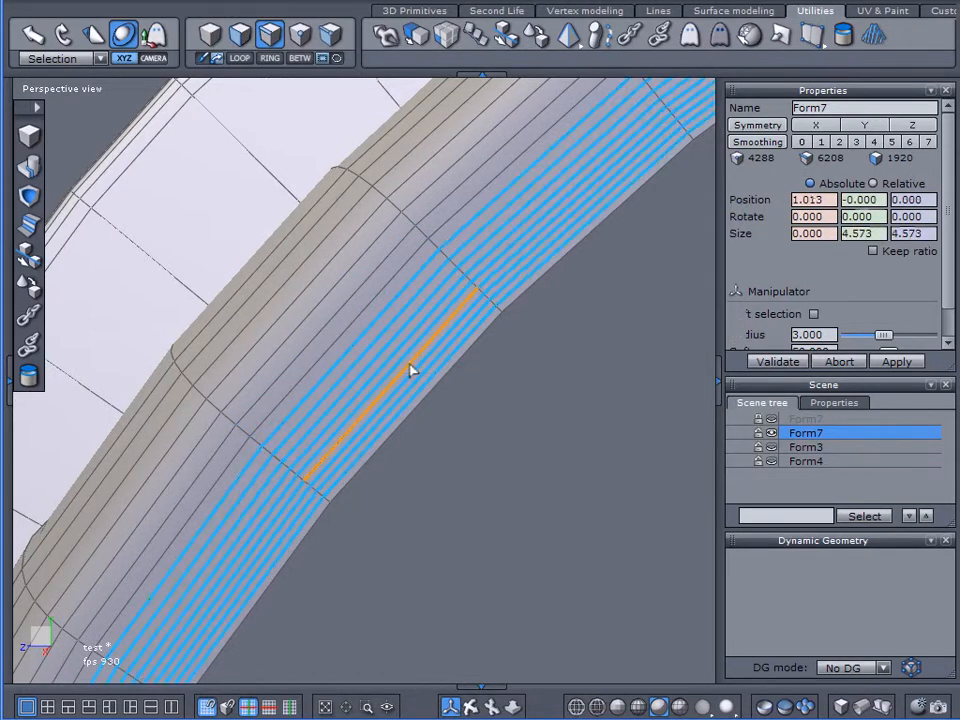
{"action": "left_click", "coordinate": [347, 277]}
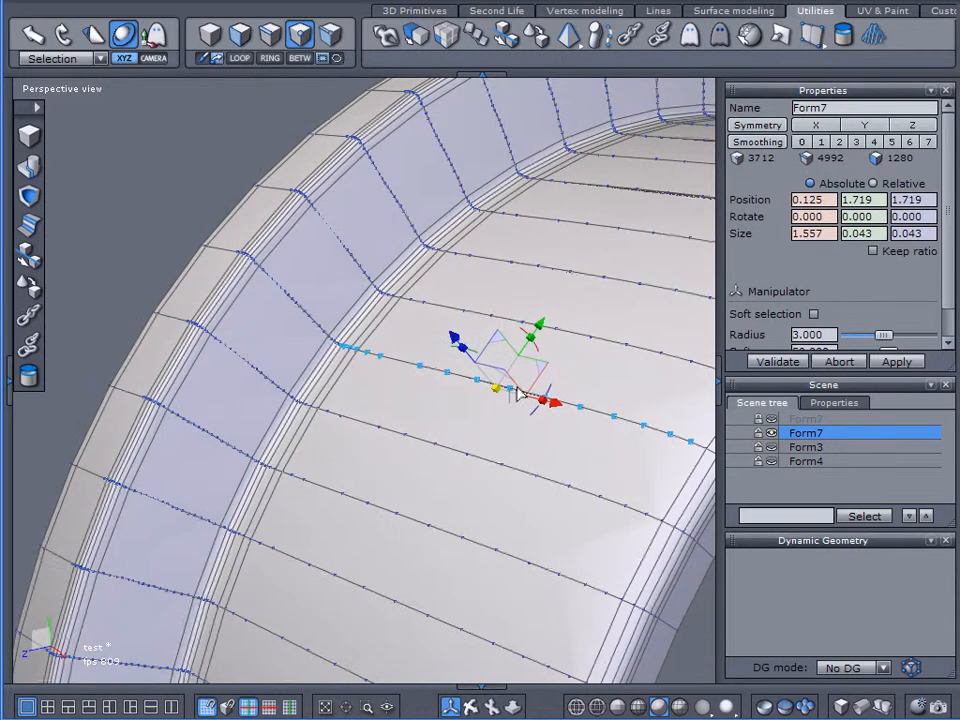
{"action": "mouse_move", "coordinate": [510, 395]}
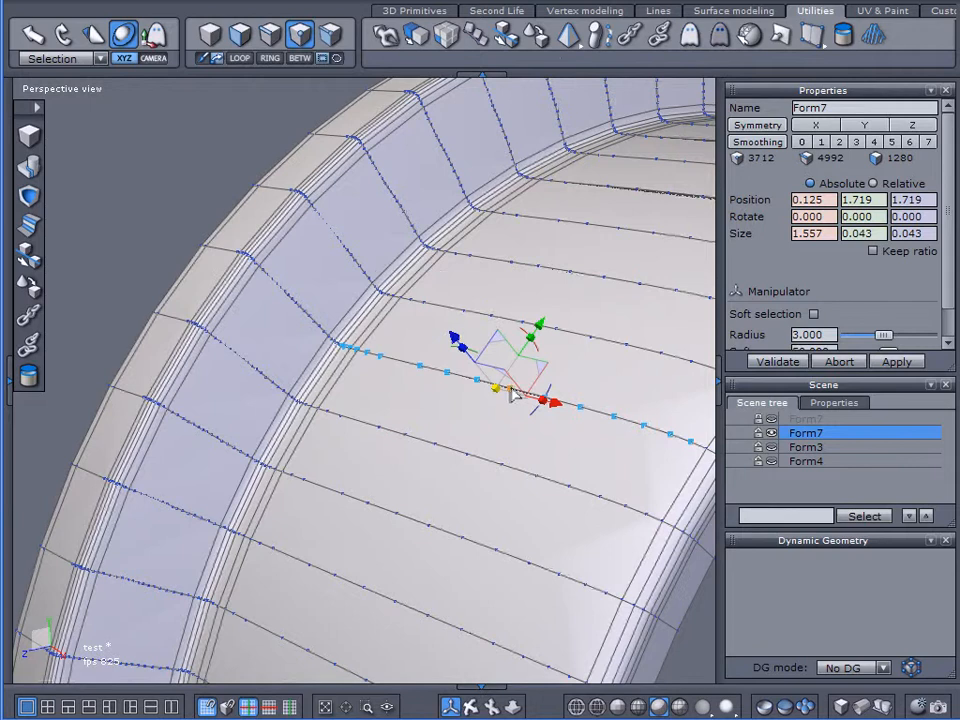
{"action": "mouse_move", "coordinate": [525, 425]}
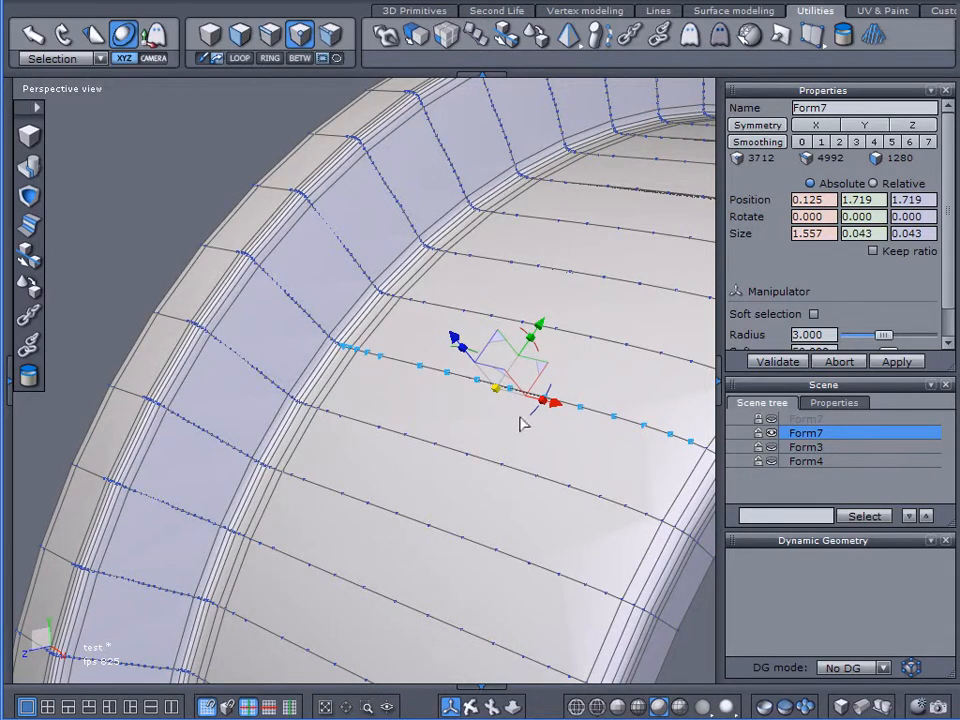
{"action": "mouse_move", "coordinate": [343, 199]}
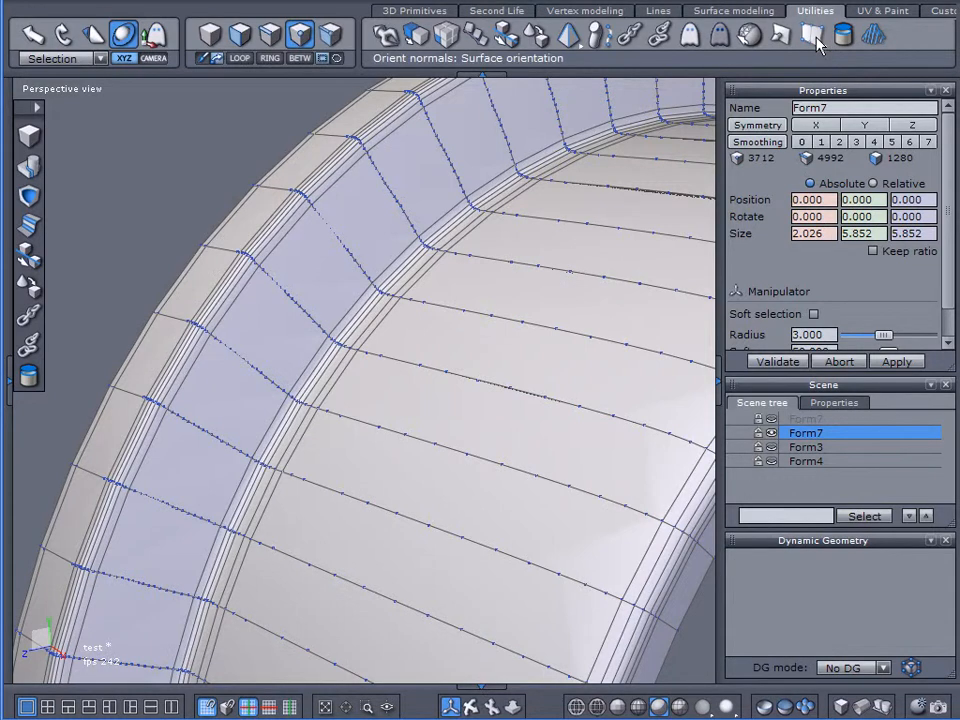
Step: Merge the barrel's coplanar facets down to about 1,280 polygons and orbit to check shading
{"action": "left_click", "coordinate": [810, 35]}
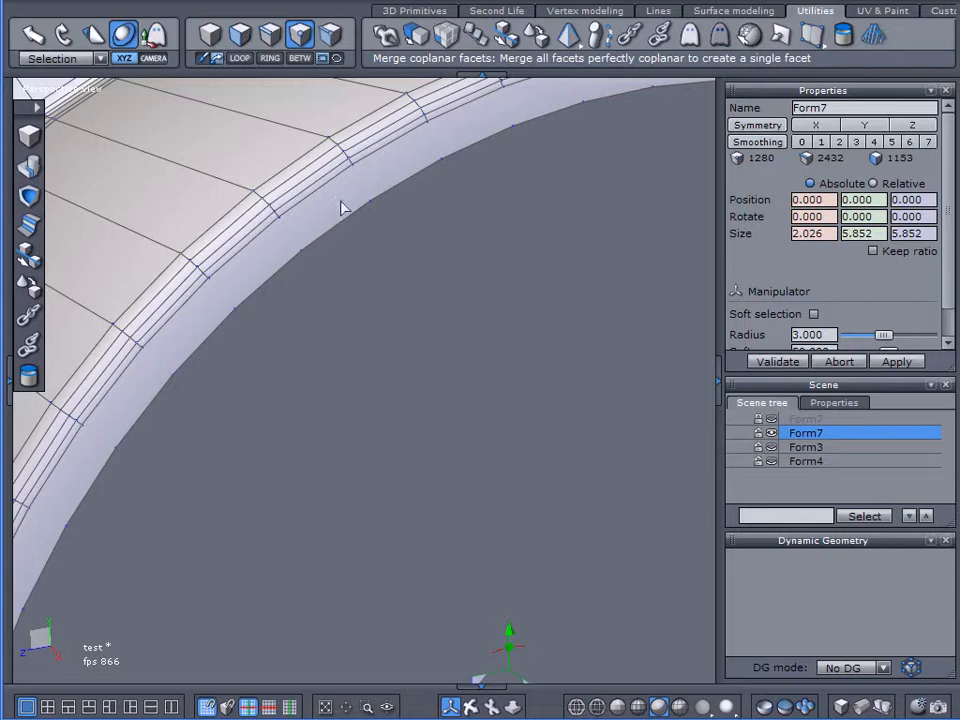
{"action": "left_click_drag", "start_coordinate": [340, 207], "coordinate": [515, 280]}
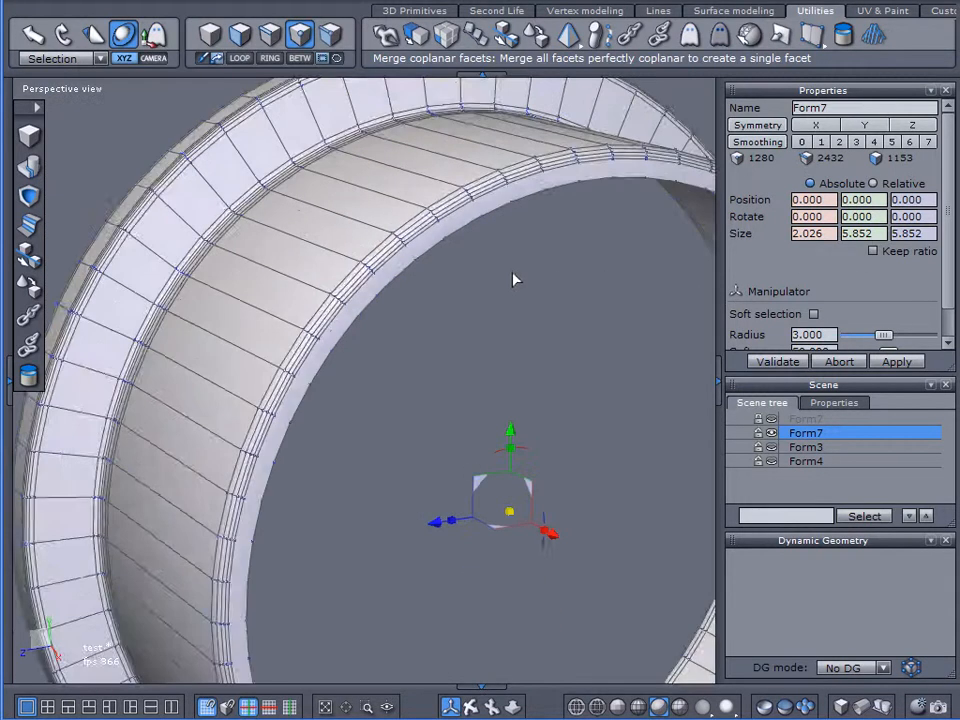
{"action": "left_click_drag", "start_coordinate": [515, 280], "coordinate": [451, 278]}
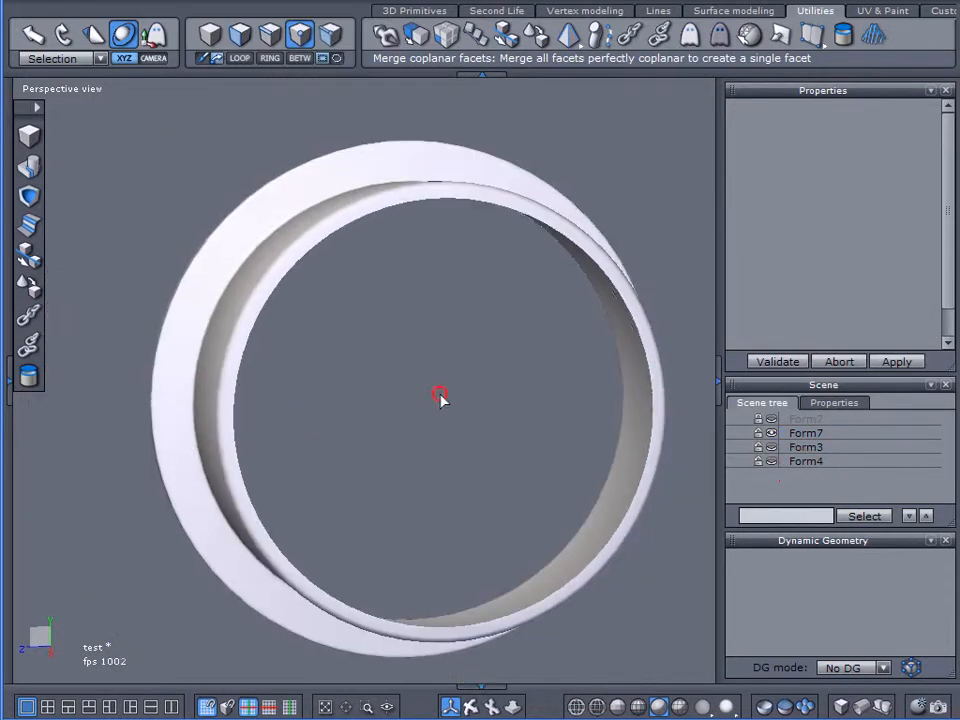
{"action": "left_click_drag", "start_coordinate": [440, 393], "coordinate": [518, 406]}
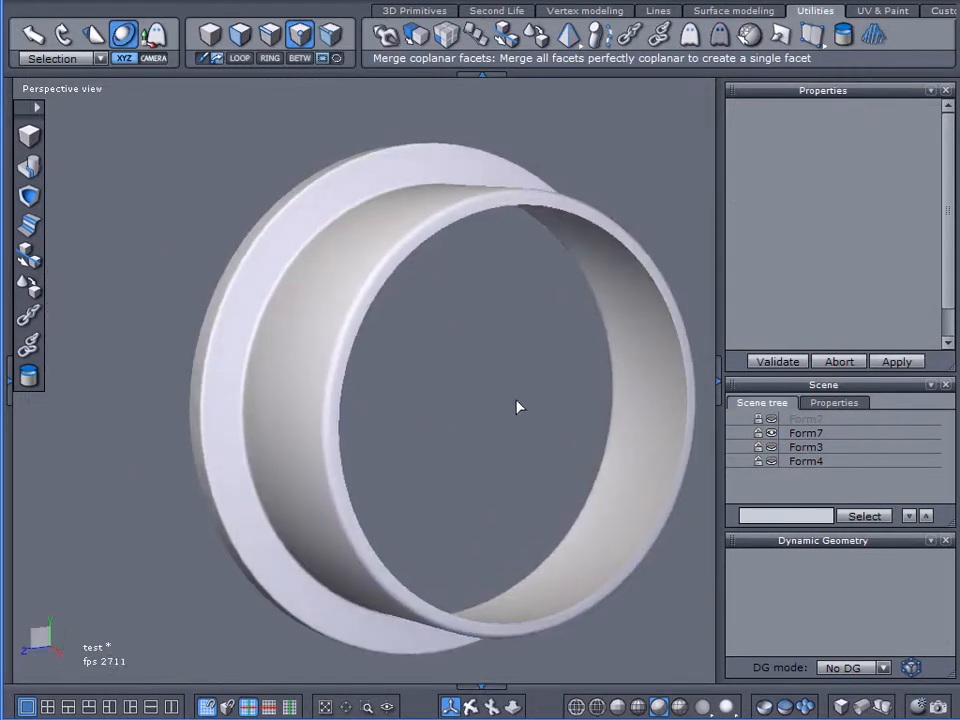
Step: Hide the barrel, select Form3 and inspect its 864-facet ring with the open hole
{"action": "left_click", "coordinate": [771, 432]}
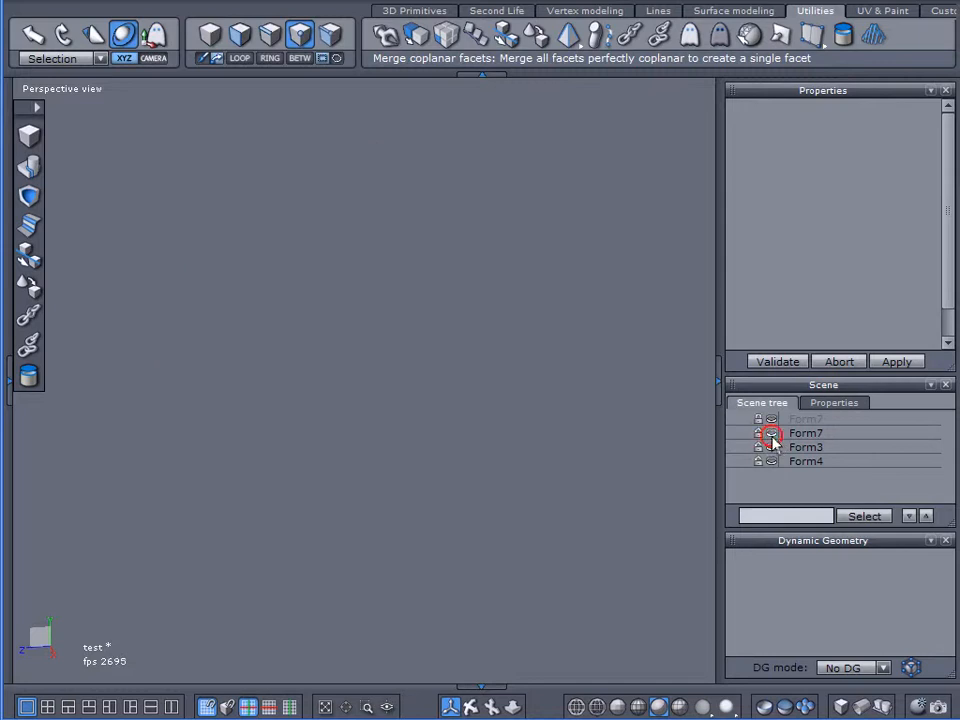
{"action": "left_click", "coordinate": [806, 447]}
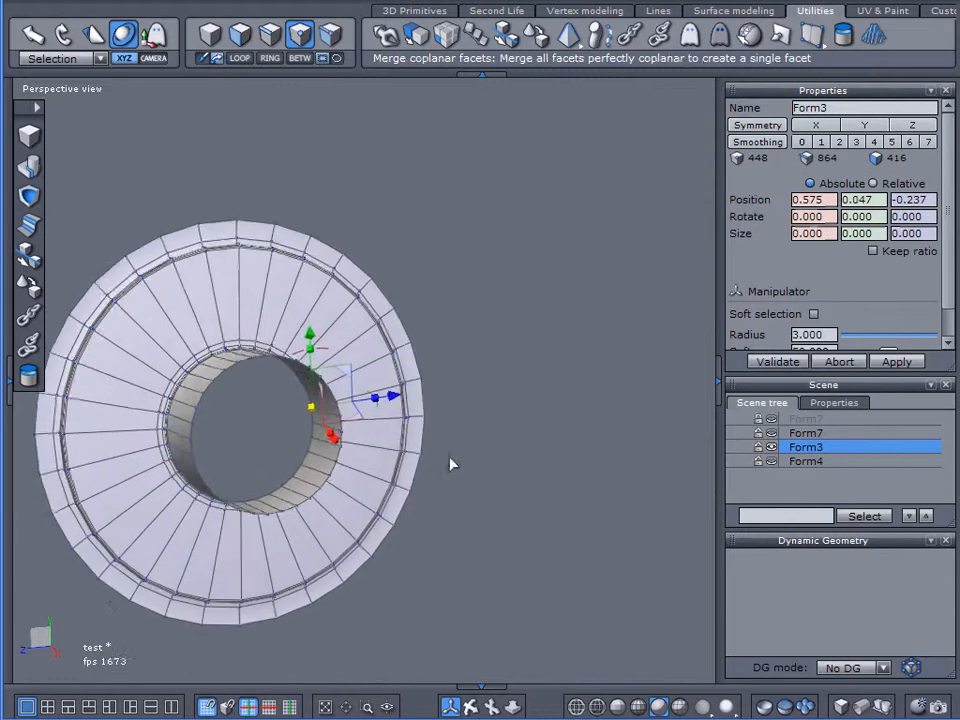
{"action": "left_click_drag", "start_coordinate": [450, 464], "coordinate": [390, 281]}
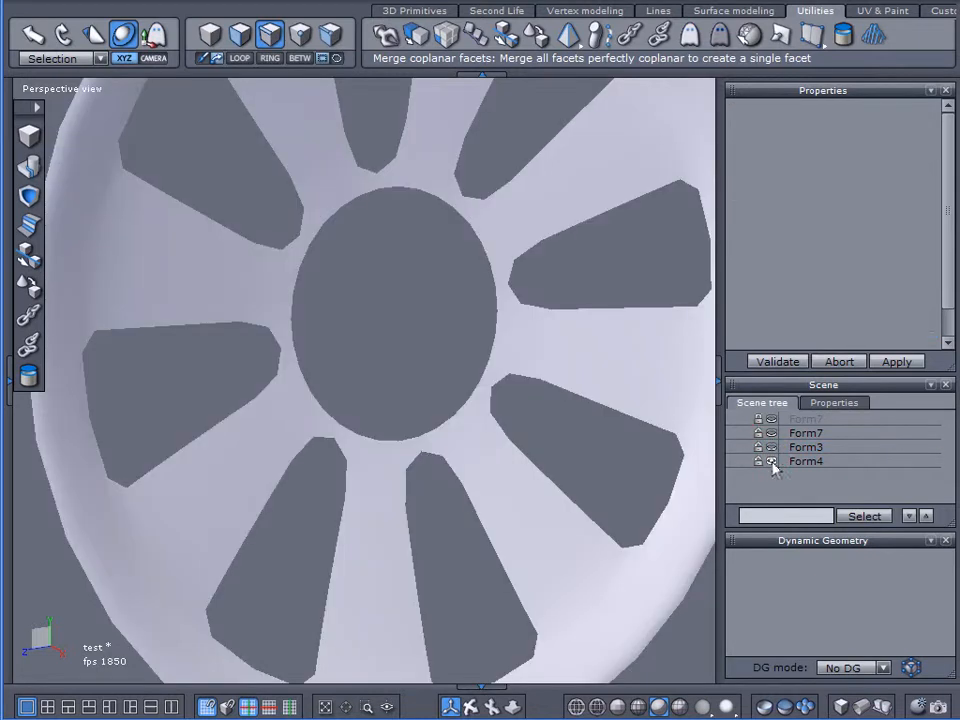
Step: Select Form4 and give the spoke section smoothing level 1
{"action": "left_click", "coordinate": [806, 461]}
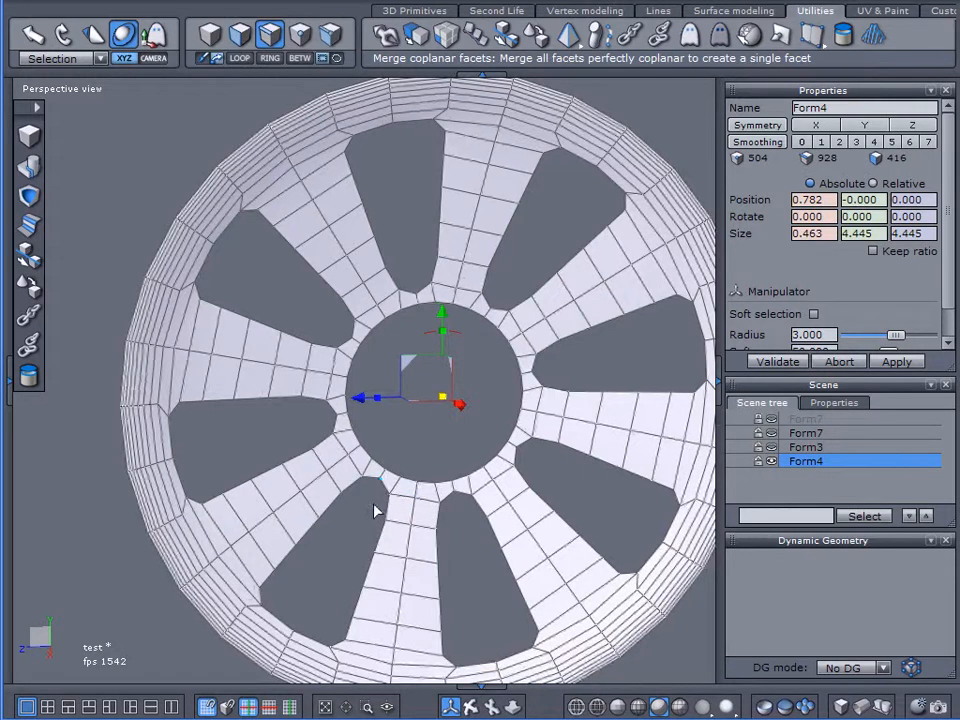
{"action": "left_click", "coordinate": [822, 141]}
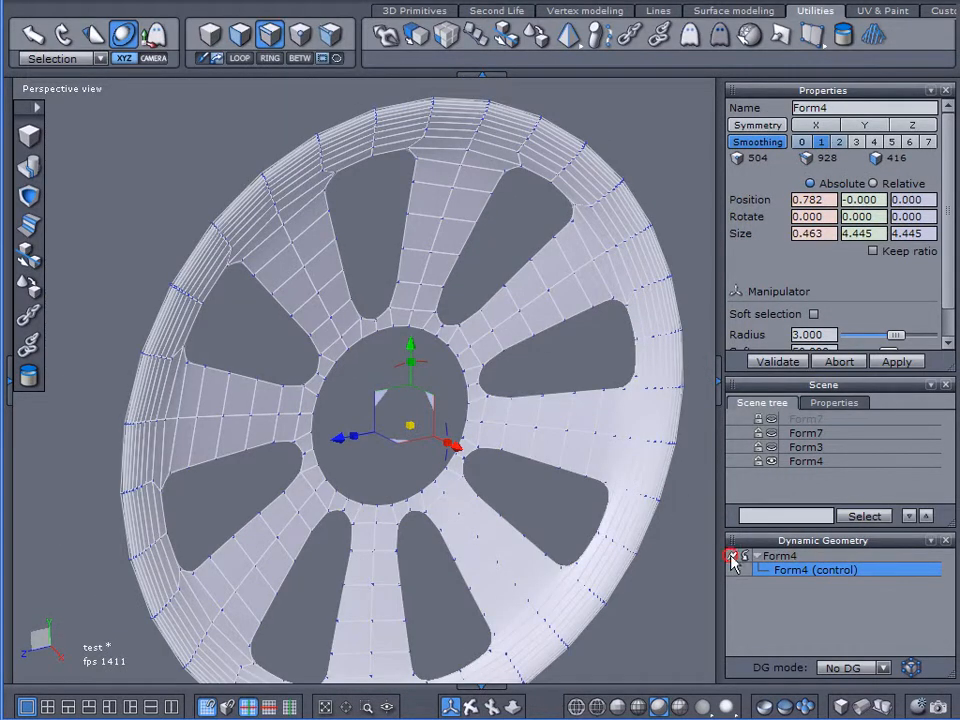
Step: Bake the spoke section's smoothing into its mesh and orient its normals consistently
{"action": "left_click", "coordinate": [732, 557]}
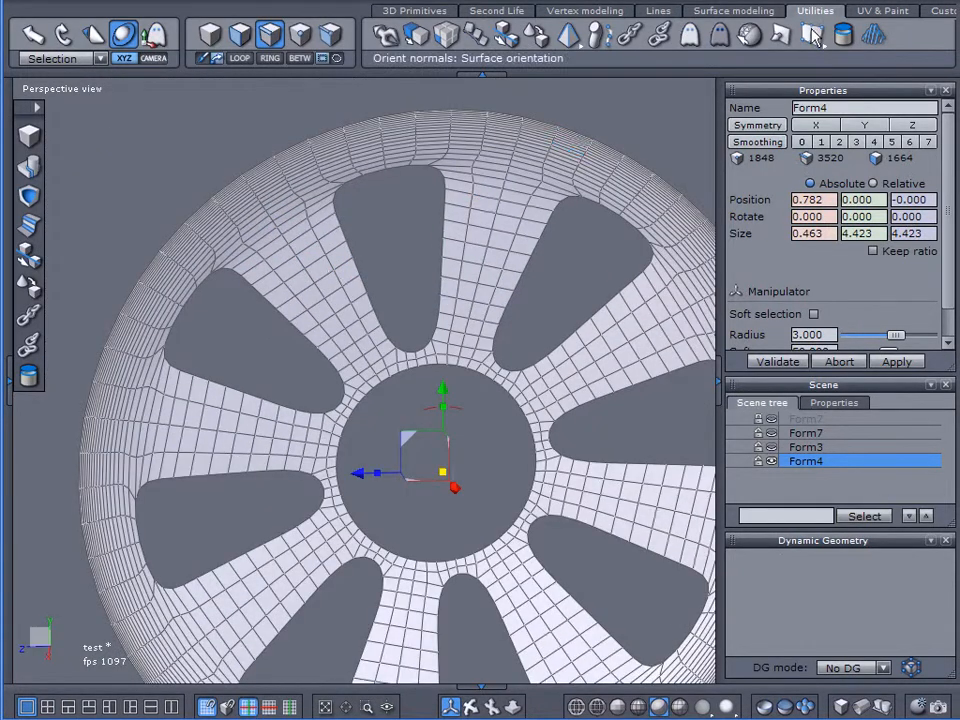
{"action": "left_click", "coordinate": [813, 35]}
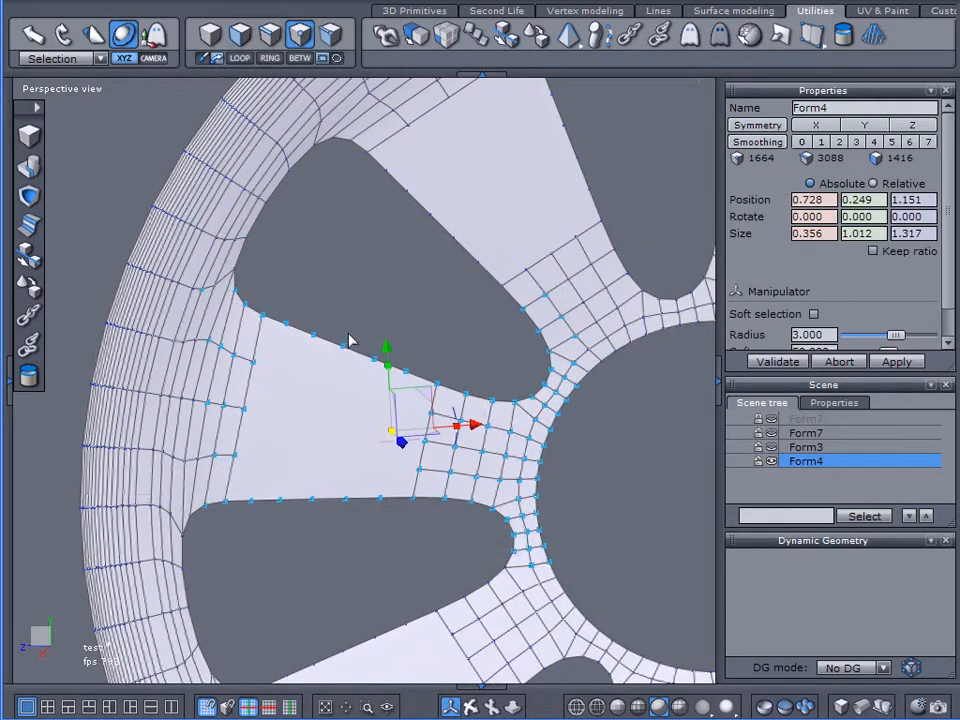
{"action": "mouse_move", "coordinate": [812, 64]}
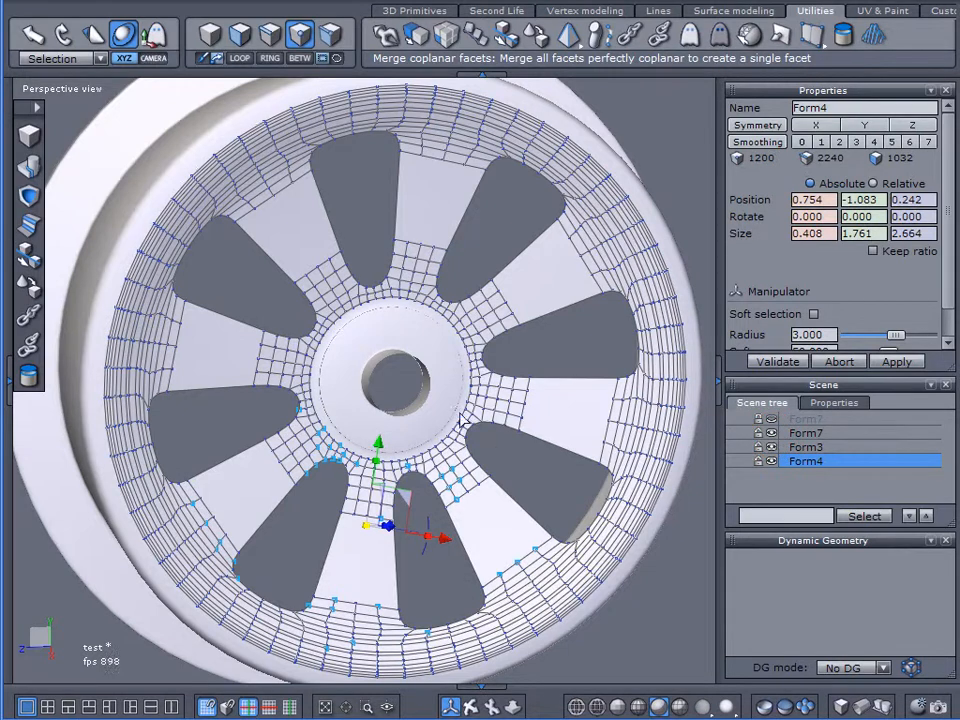
Step: Select Form3 and Form4 and combine them into a single object, Form11
{"action": "left_click", "coordinate": [806, 447]}
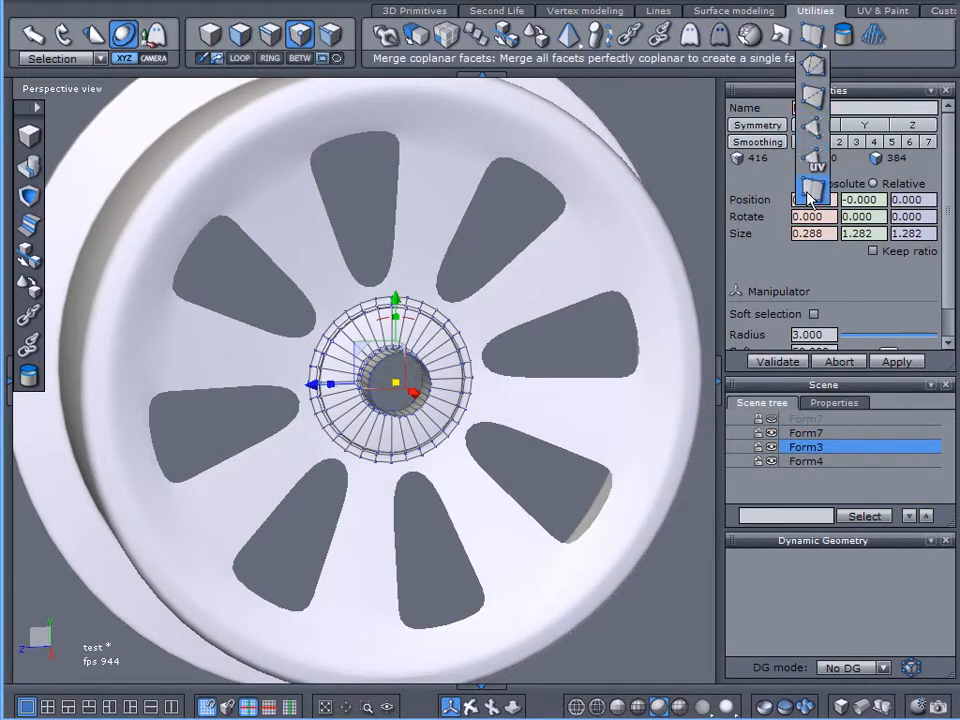
{"action": "left_click", "coordinate": [806, 432]}
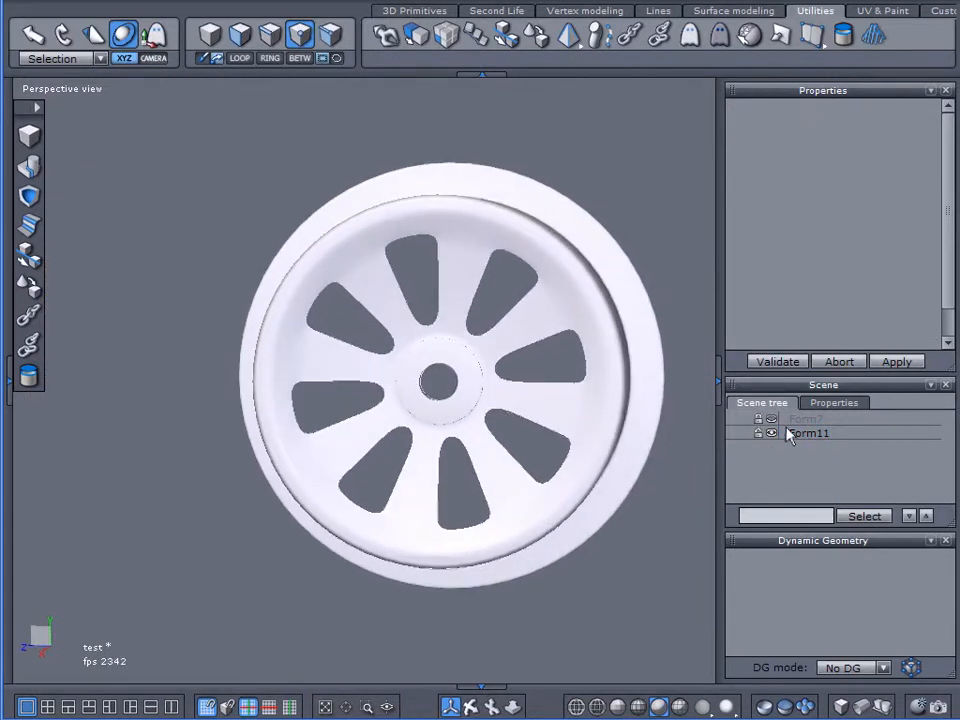
Step: Smooth the original rim Form7 at level 2 and deselect to compare it with Form11
{"action": "left_click", "coordinate": [808, 432]}
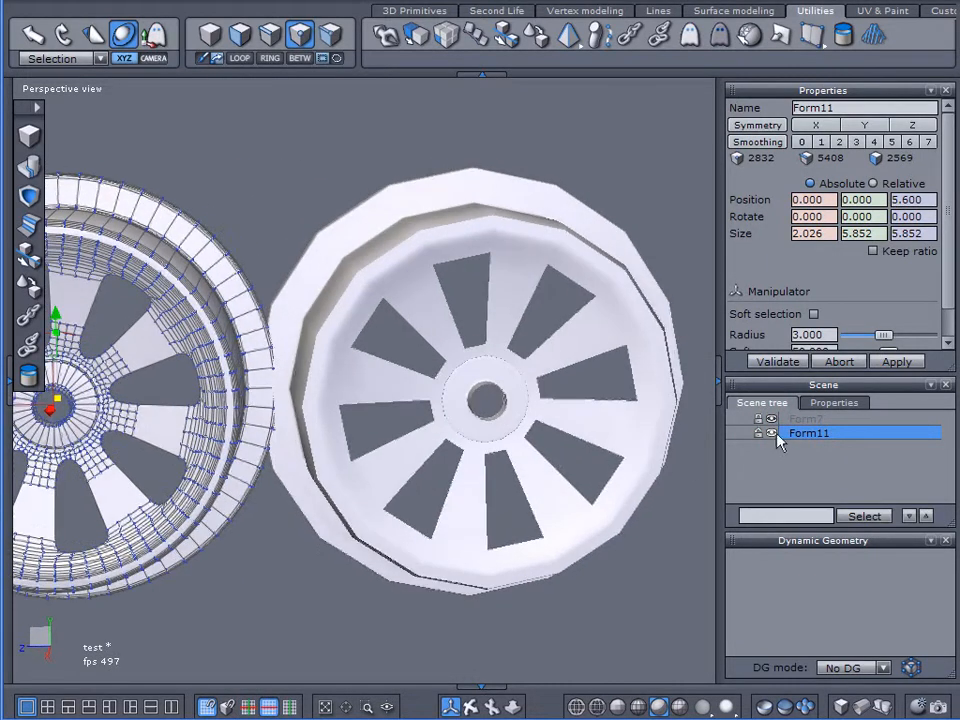
{"action": "left_click", "coordinate": [805, 418]}
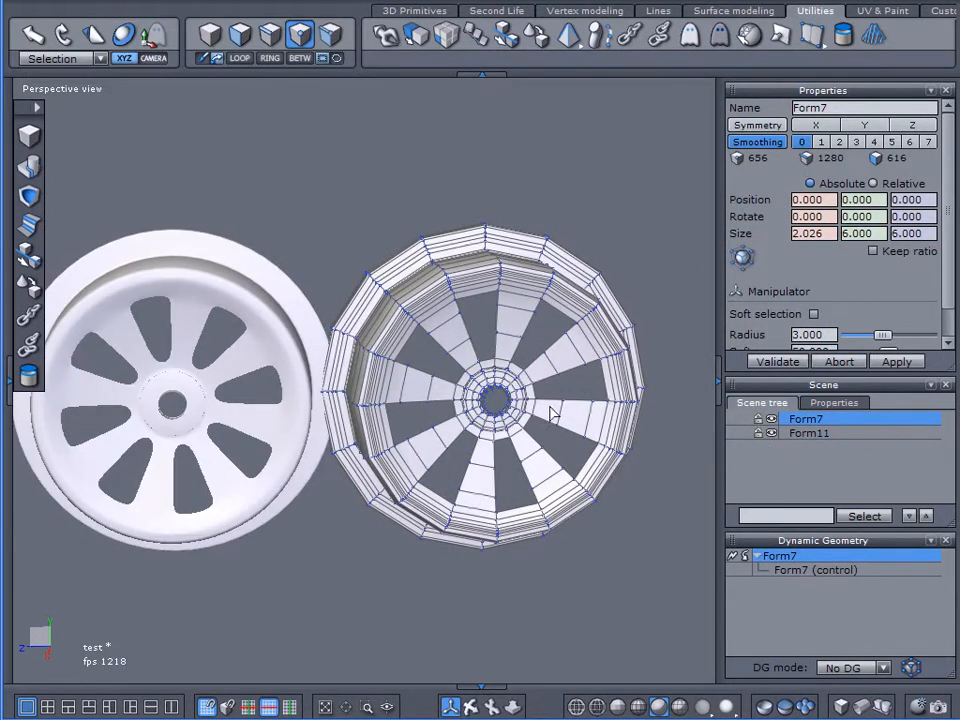
{"action": "left_click", "coordinate": [838, 141]}
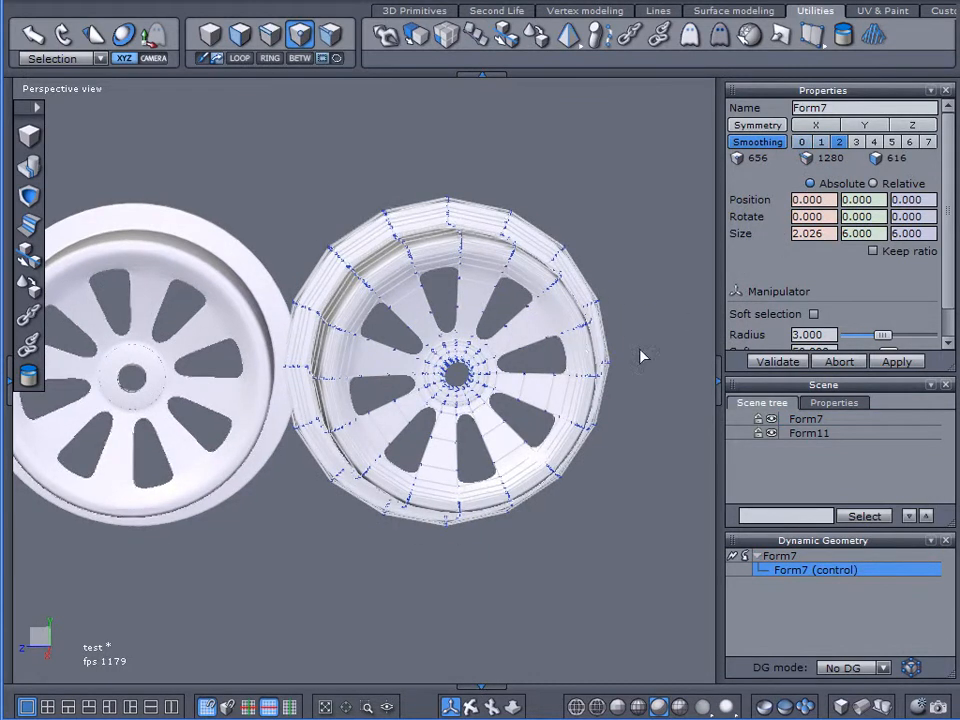
{"action": "left_click", "coordinate": [809, 432]}
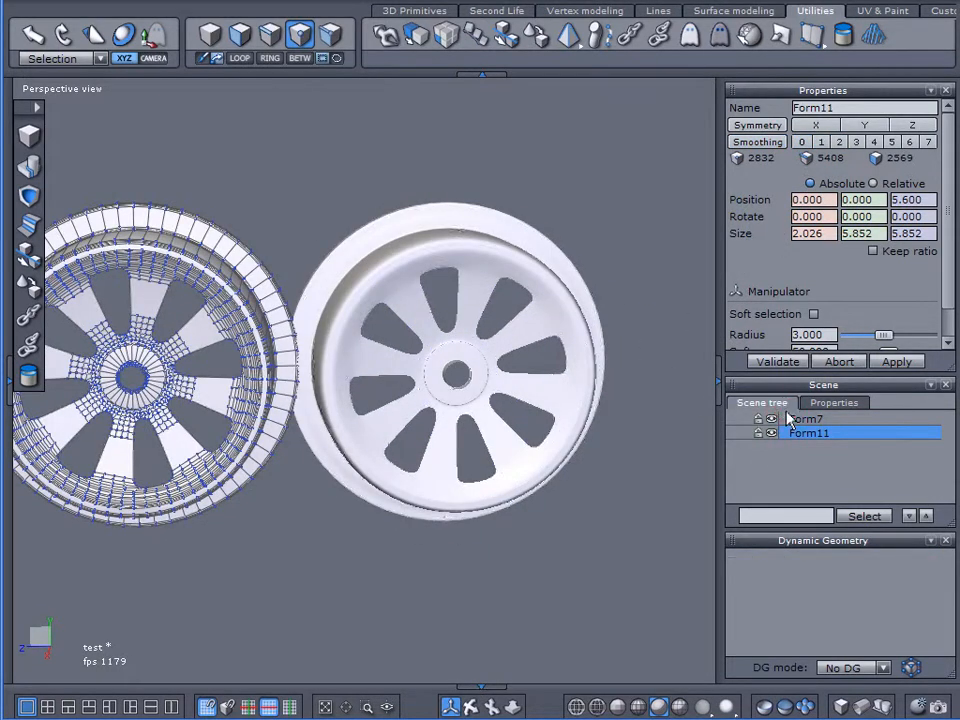
{"action": "left_click", "coordinate": [805, 418]}
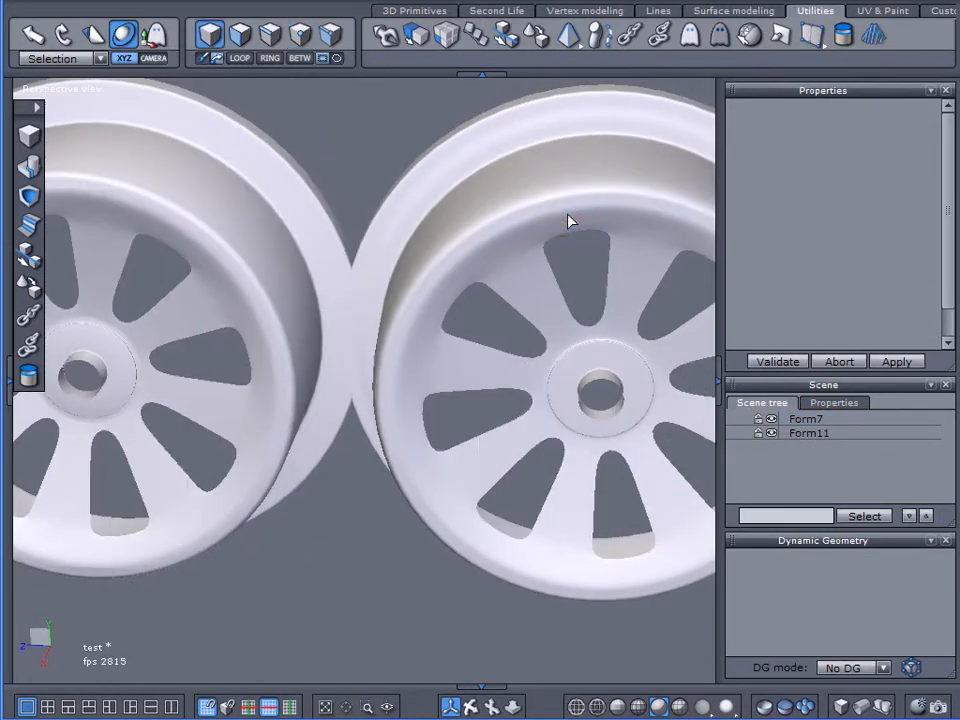
Step: Collapse Form7's smoothing into real geometry, then select the low-poly rim Form11
{"action": "left_click", "coordinate": [806, 418]}
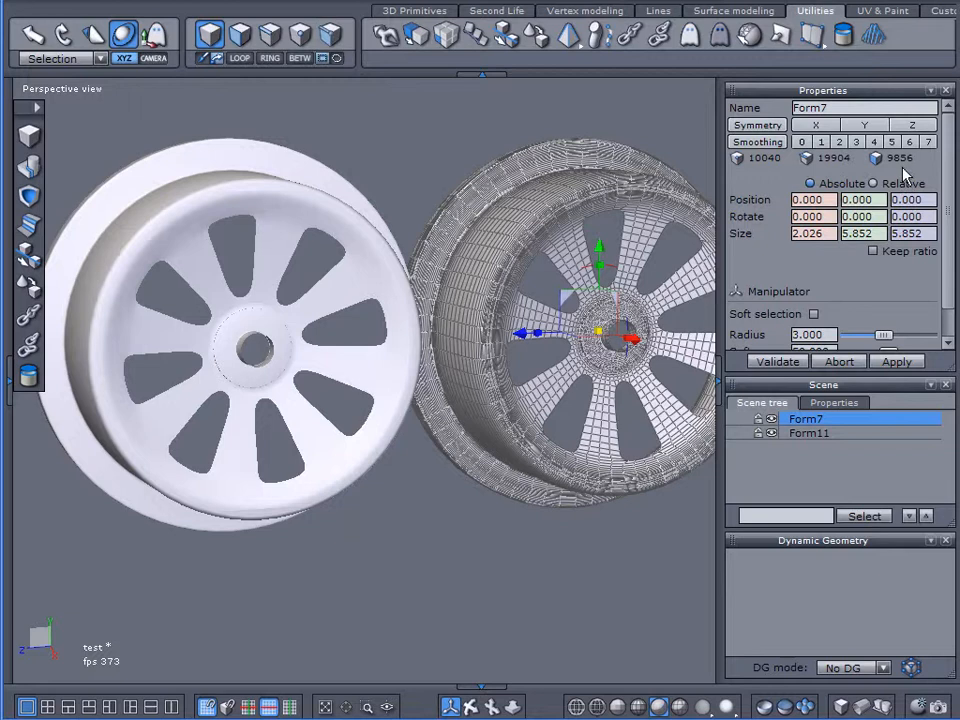
{"action": "left_click", "coordinate": [809, 432]}
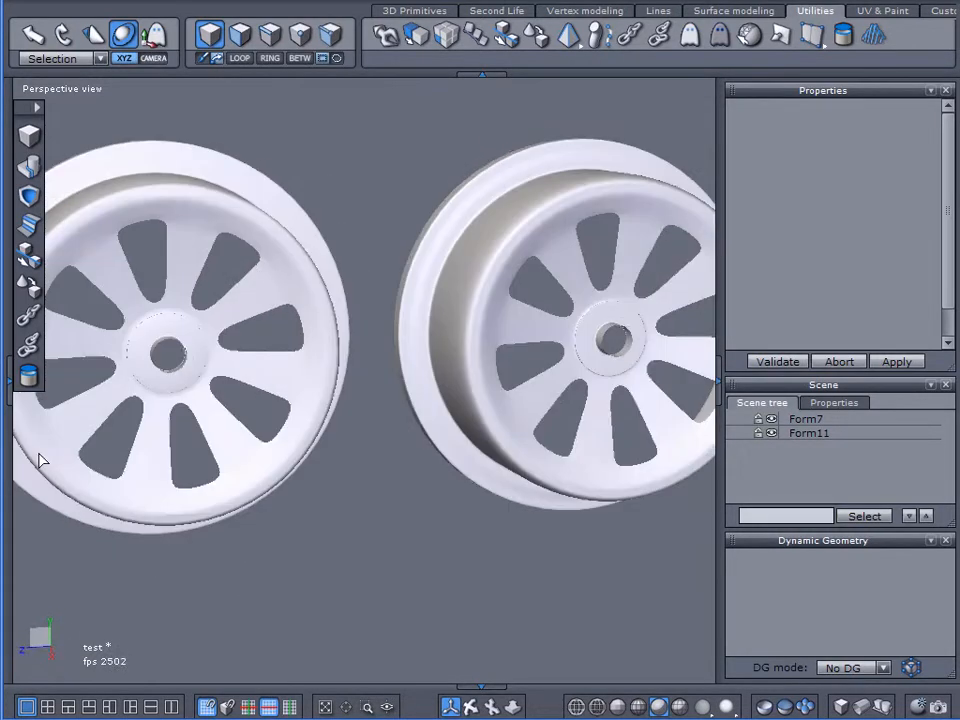
{"action": "left_click", "coordinate": [809, 432]}
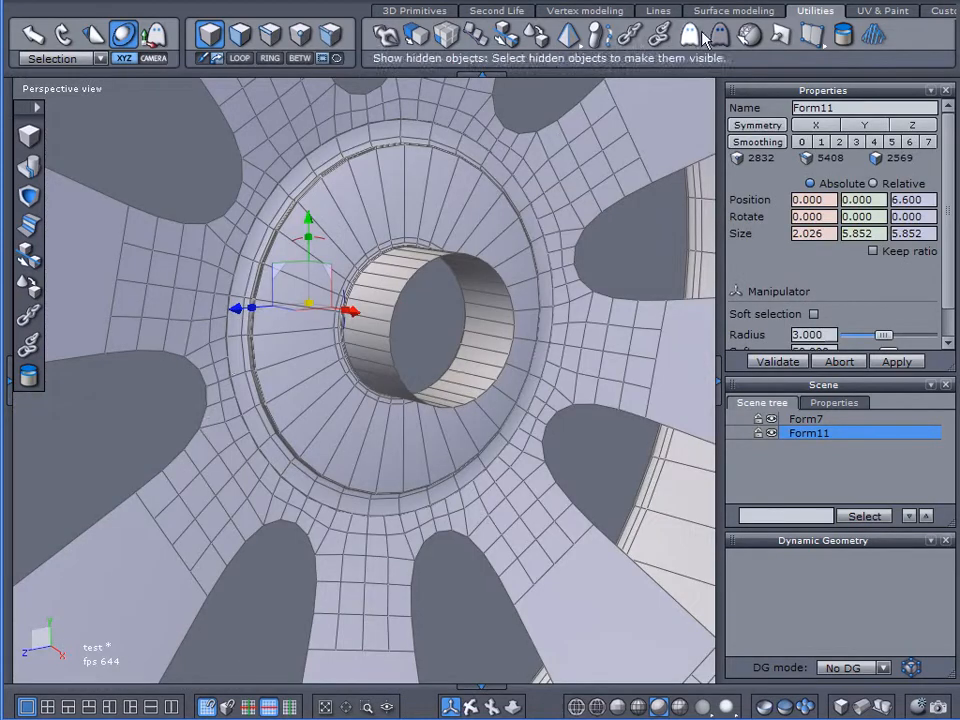
Step: Cap Form11's hub hole and chamfer its edge loop with radius 0.037
{"action": "left_click", "coordinate": [584, 10]}
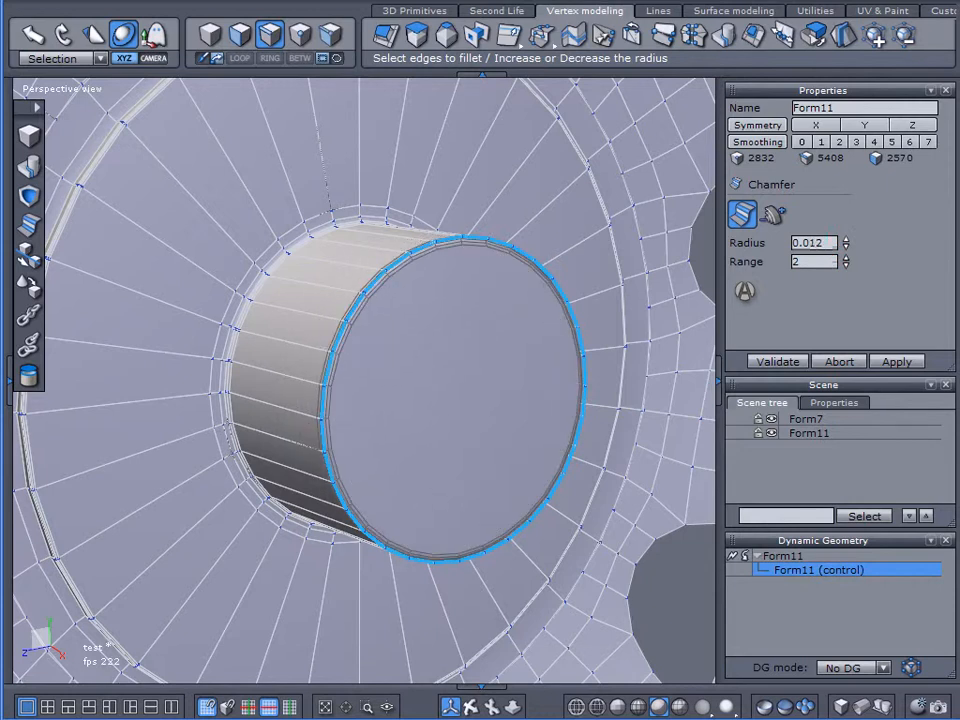
{"action": "left_click", "coordinate": [847, 266]}
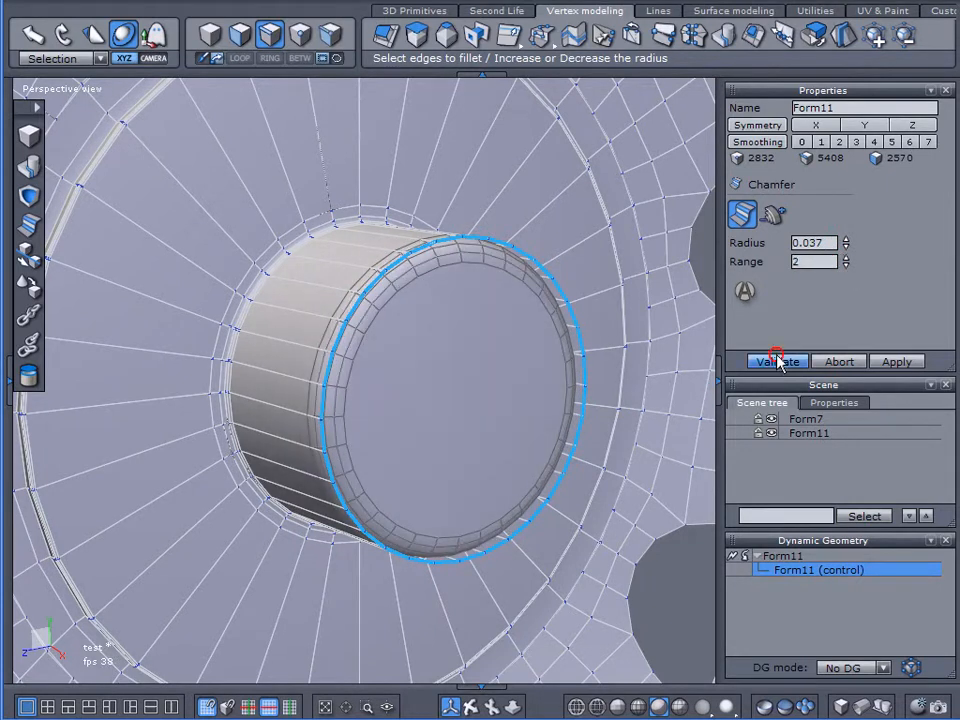
{"action": "left_click", "coordinate": [777, 361]}
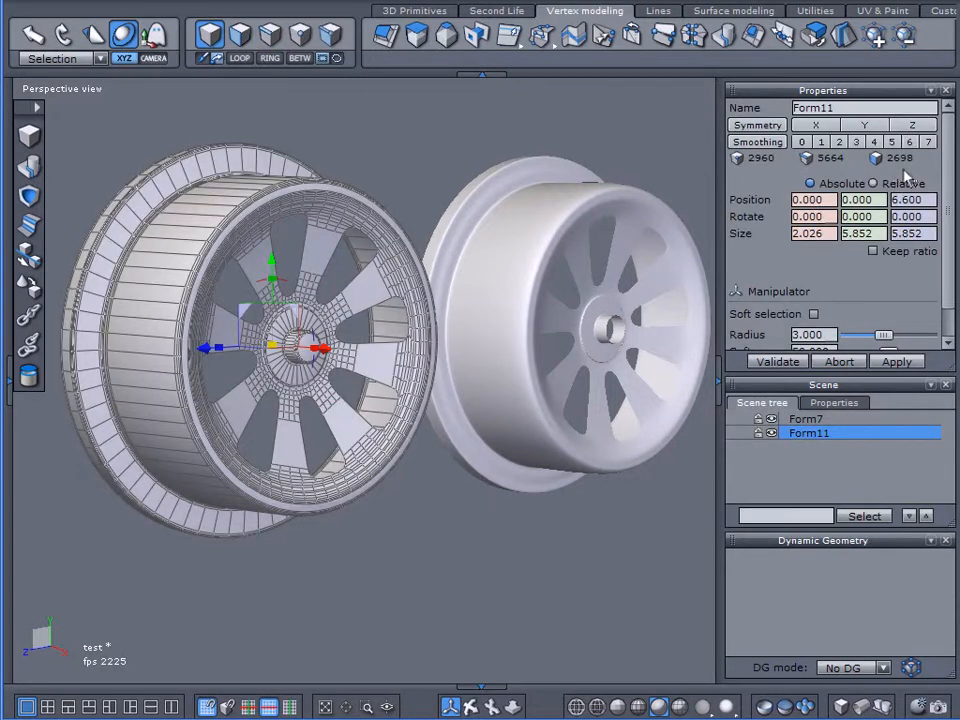
{"action": "left_click", "coordinate": [806, 418]}
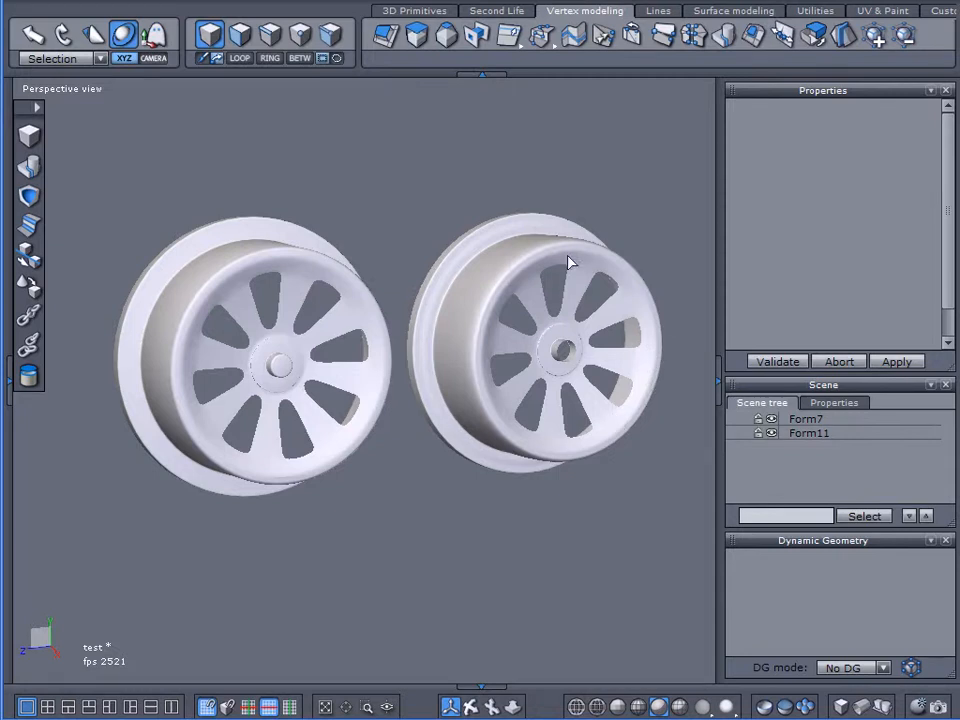
{"action": "mouse_move", "coordinate": [505, 237]}
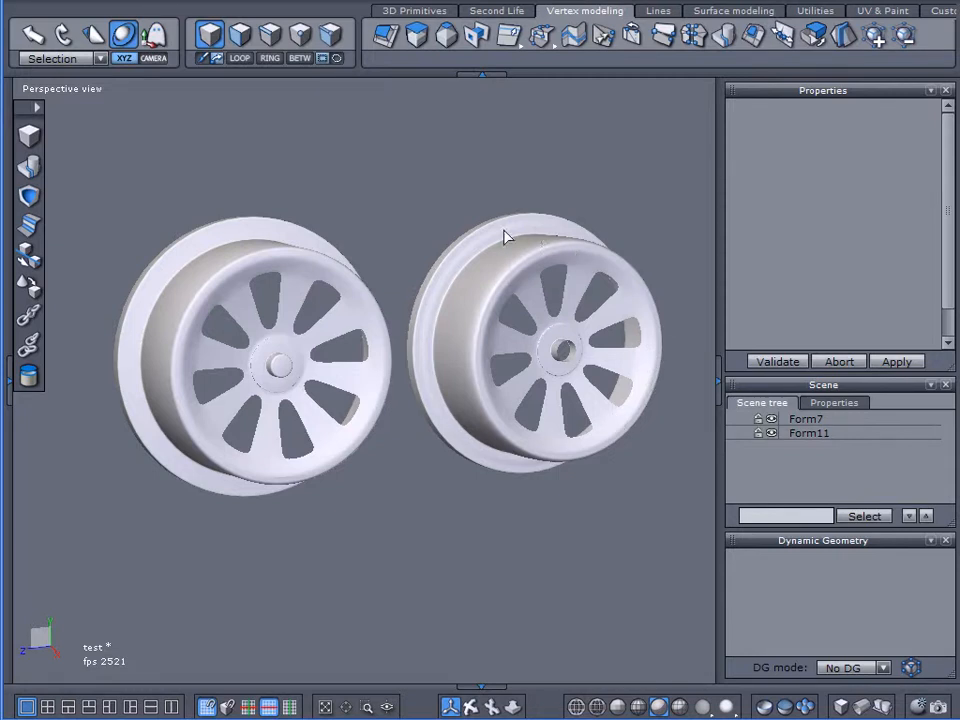
{"action": "left_click", "coordinate": [808, 432]}
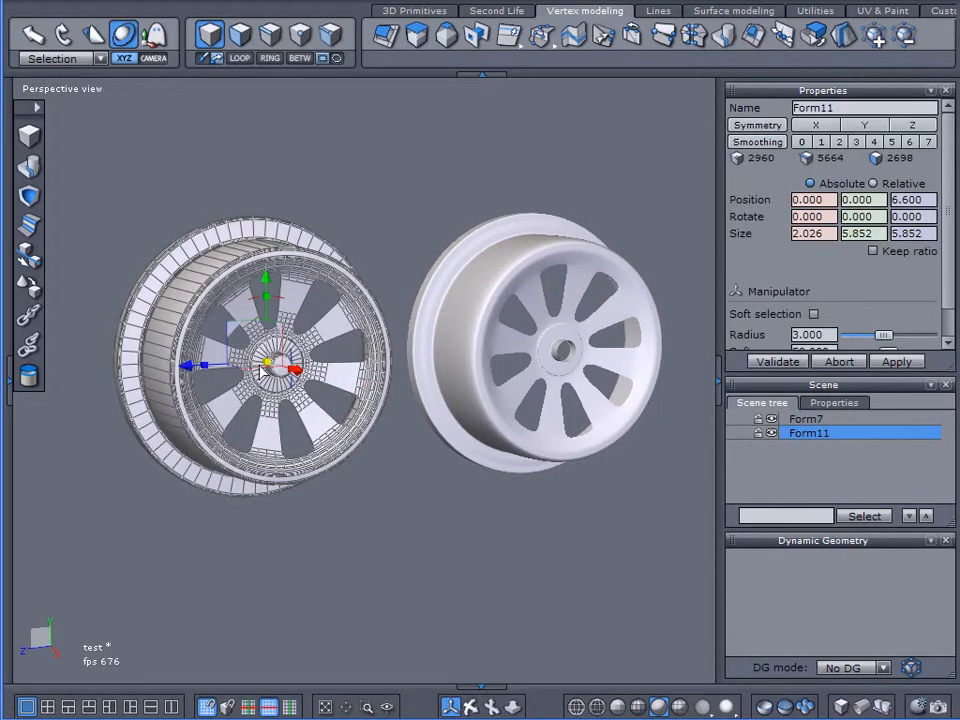